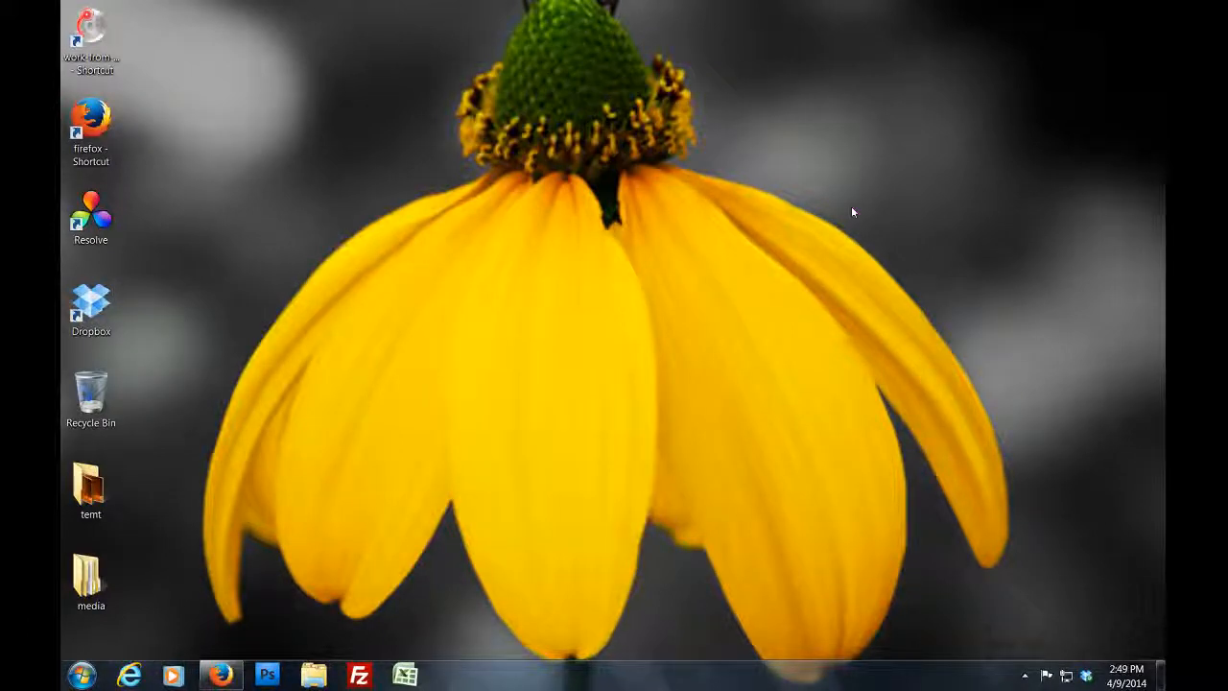
pyautogui.moveTo(369, 621)
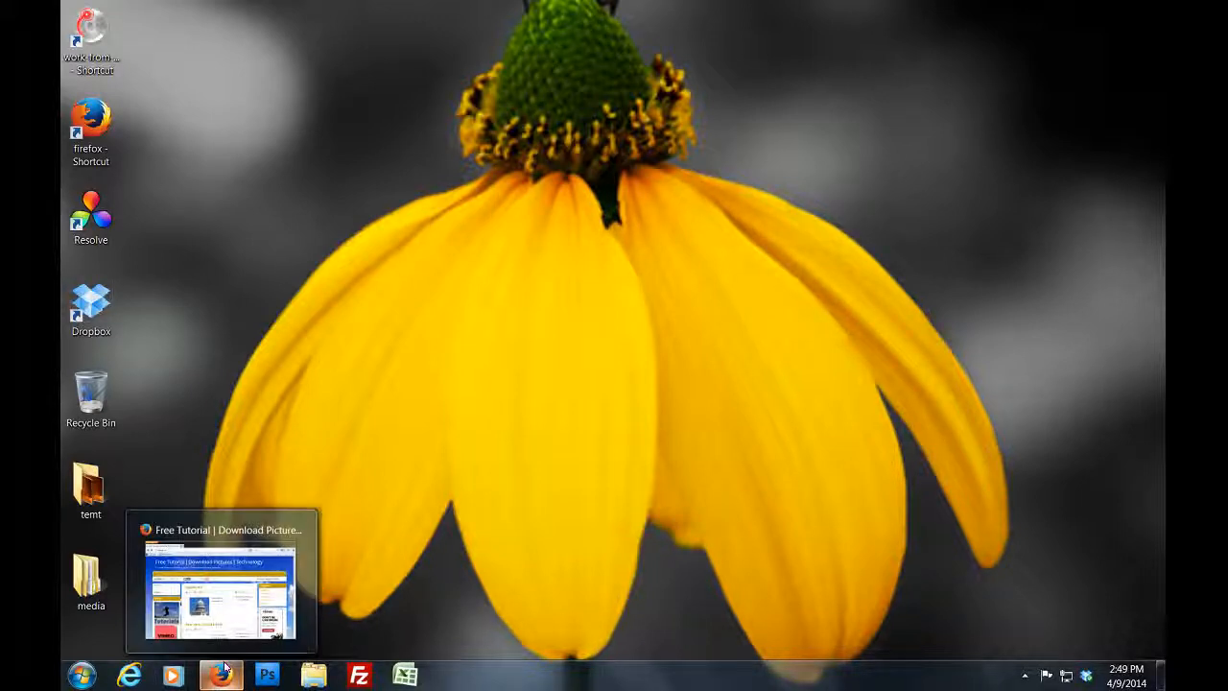
# Switch to Firefox, go to toplaya.com's Free Images category and scroll to the Reflections On The Water post
pyautogui.click(221, 672)
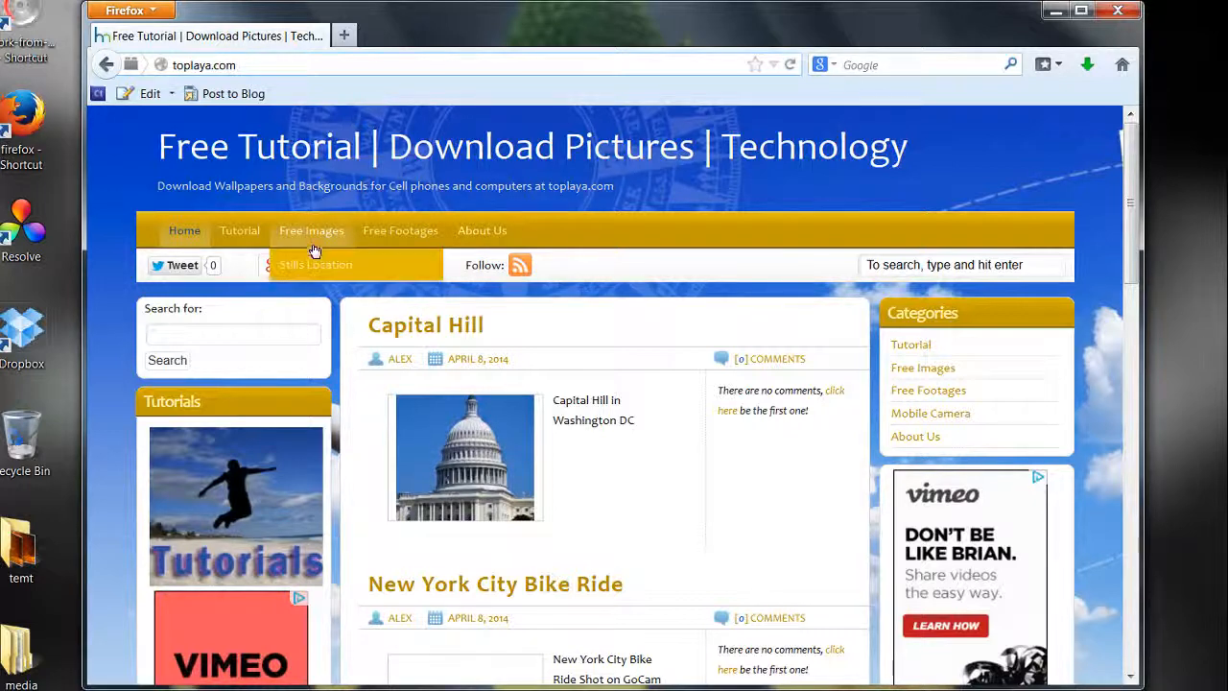
pyautogui.click(311, 230)
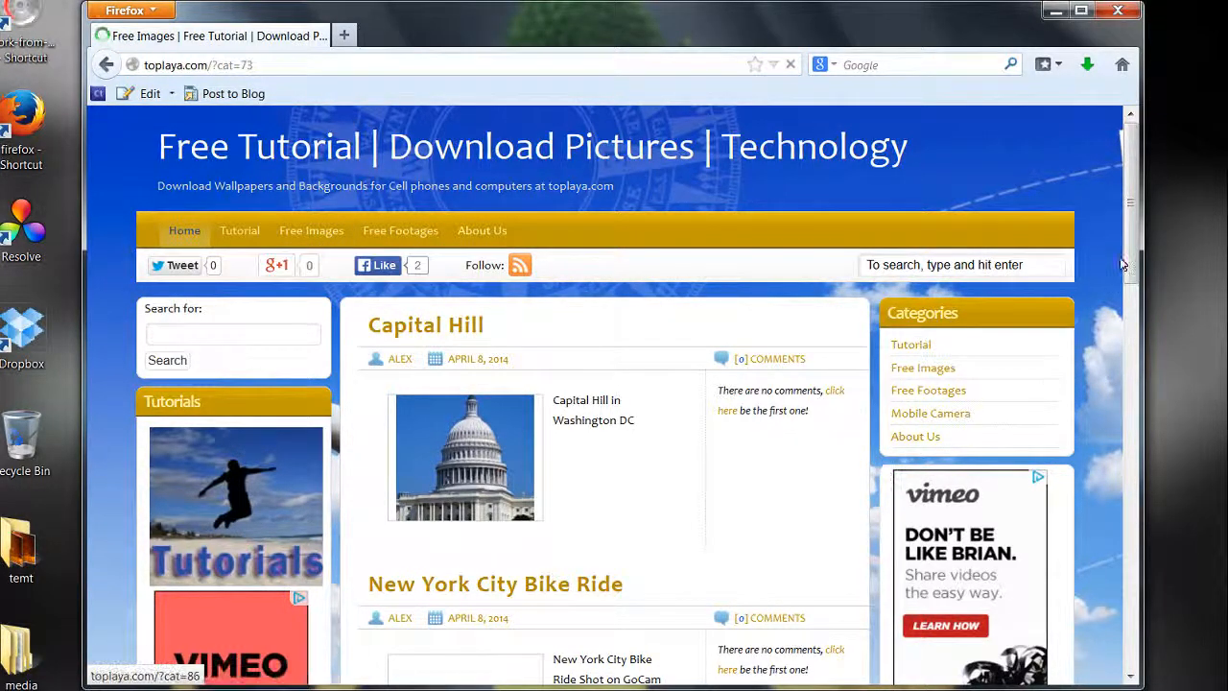
pyautogui.click(311, 230)
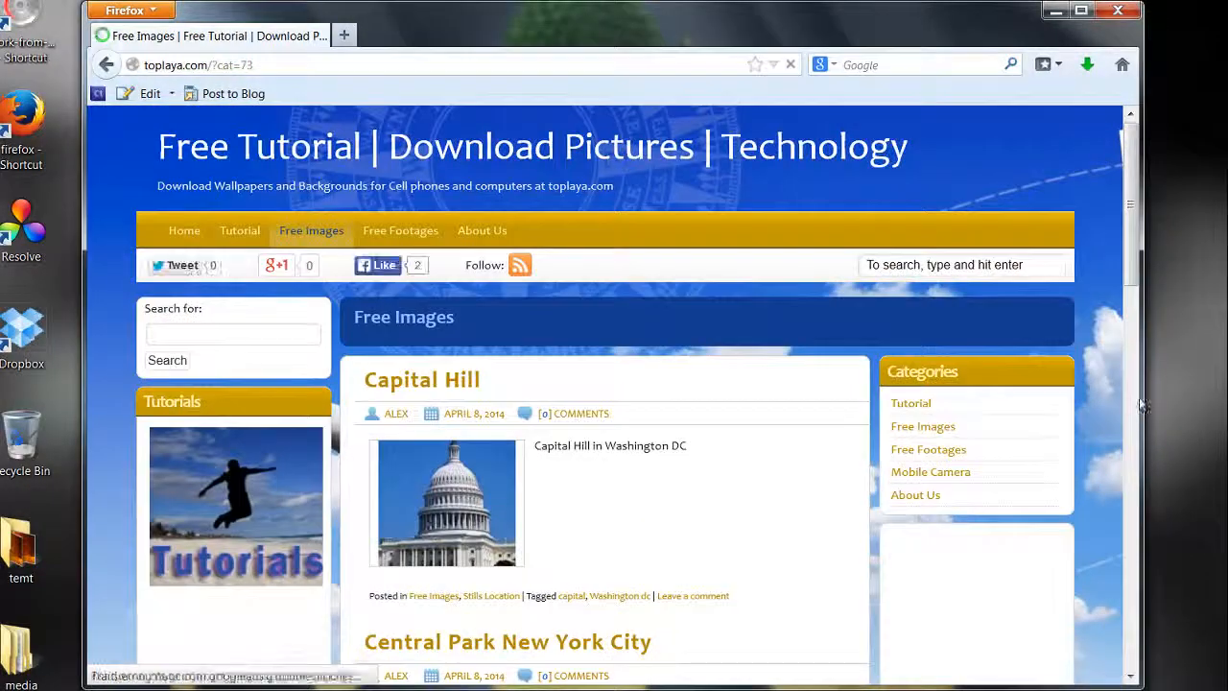
pyautogui.scroll(-3)
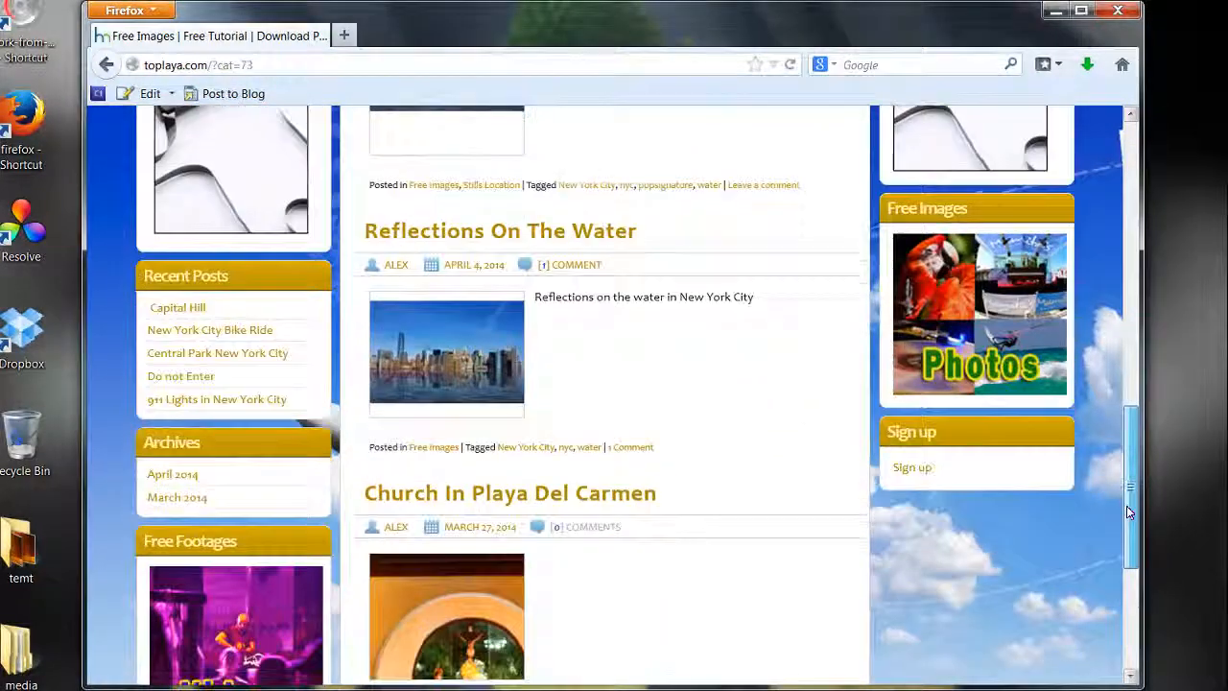
pyautogui.scroll(3)
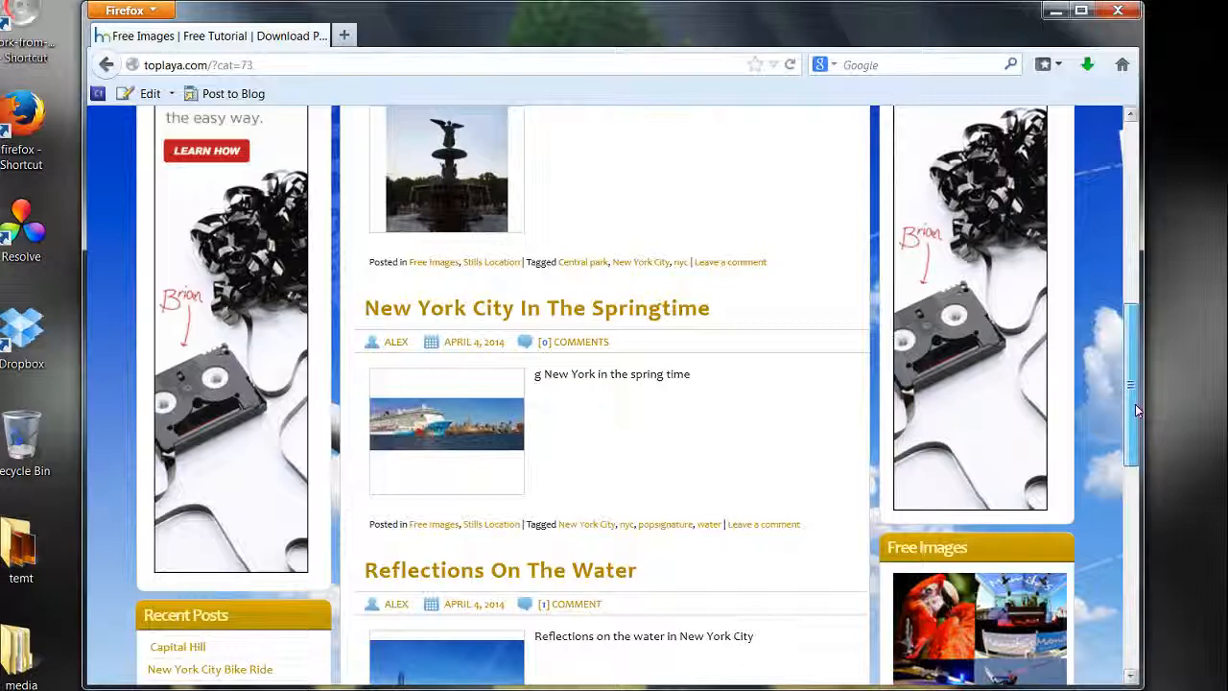
pyautogui.scroll(-3)
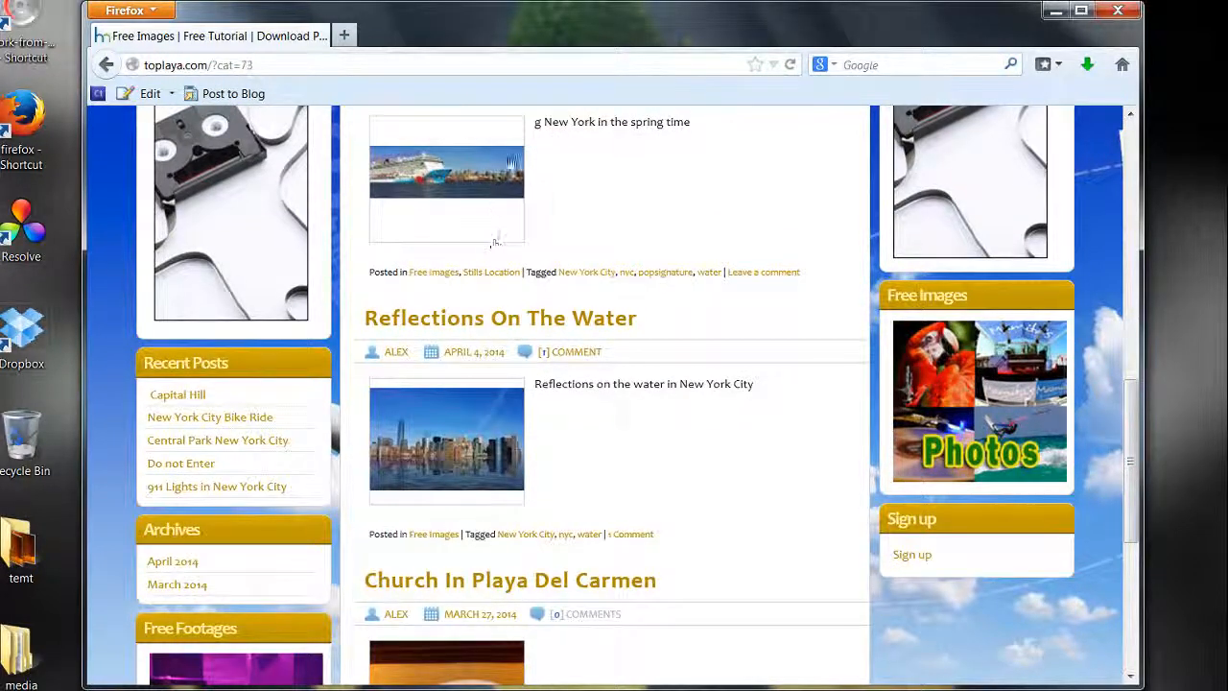
pyautogui.scroll(-3)
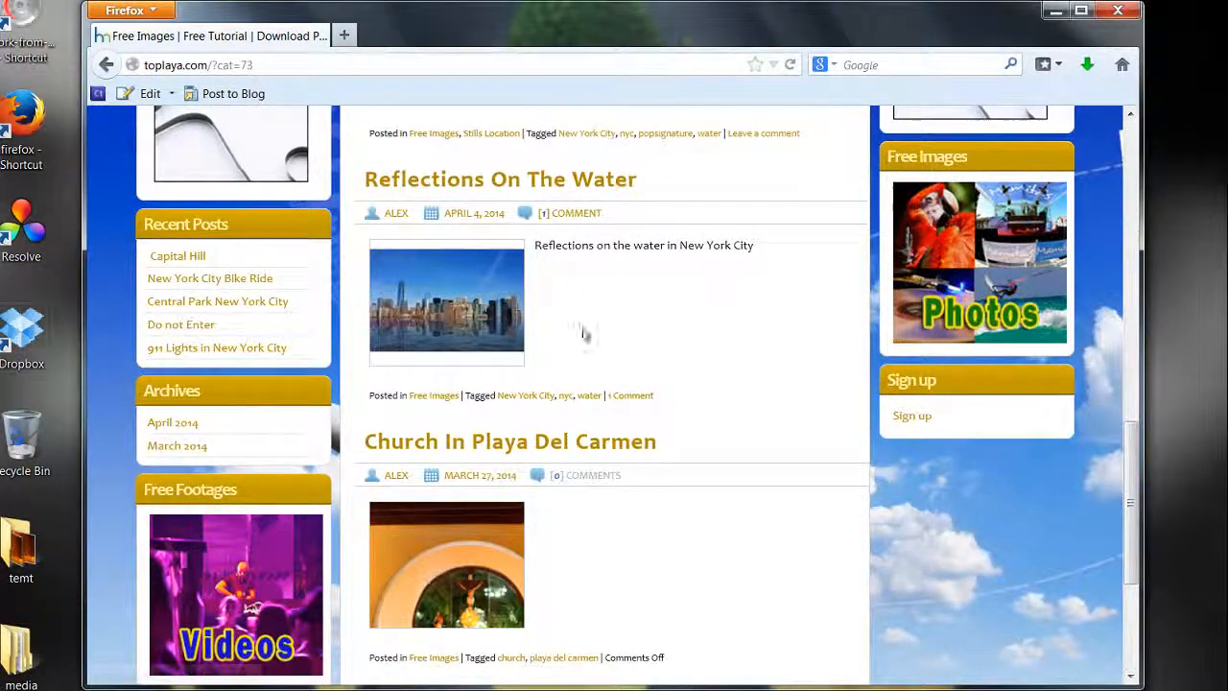
pyautogui.moveTo(463, 298)
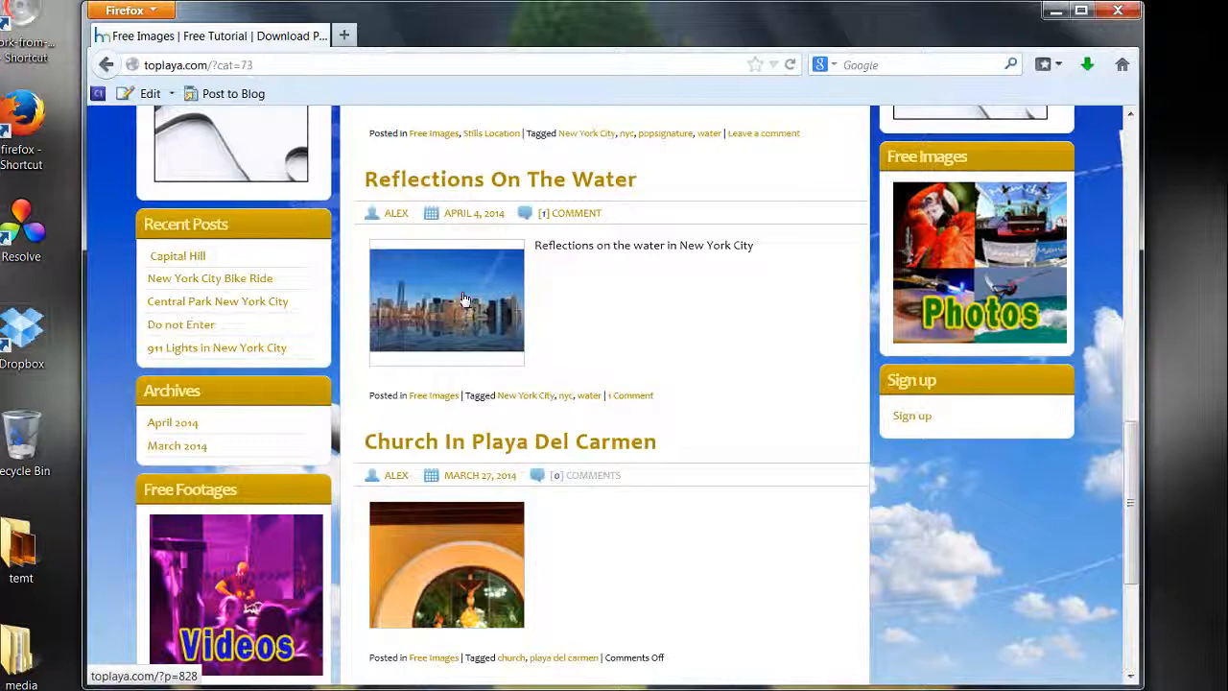
# Enter the Reflections On The Water post and view its full-size New York skyline image
pyautogui.click(446, 302)
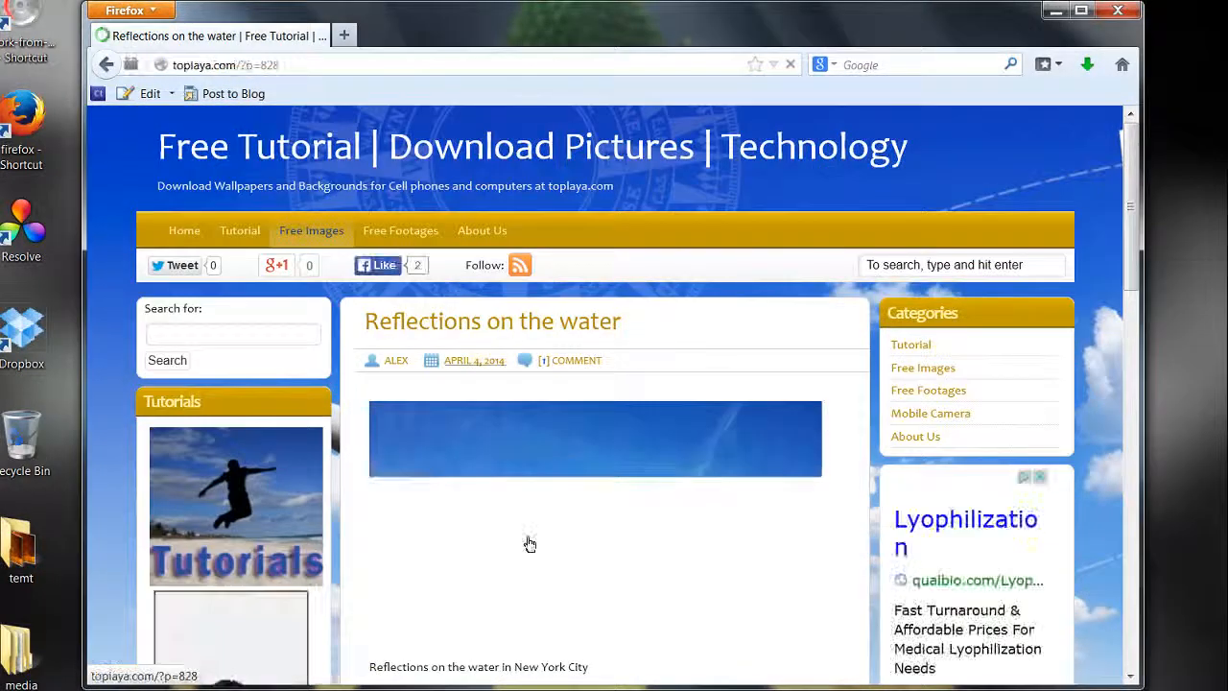
pyautogui.scroll(-3)
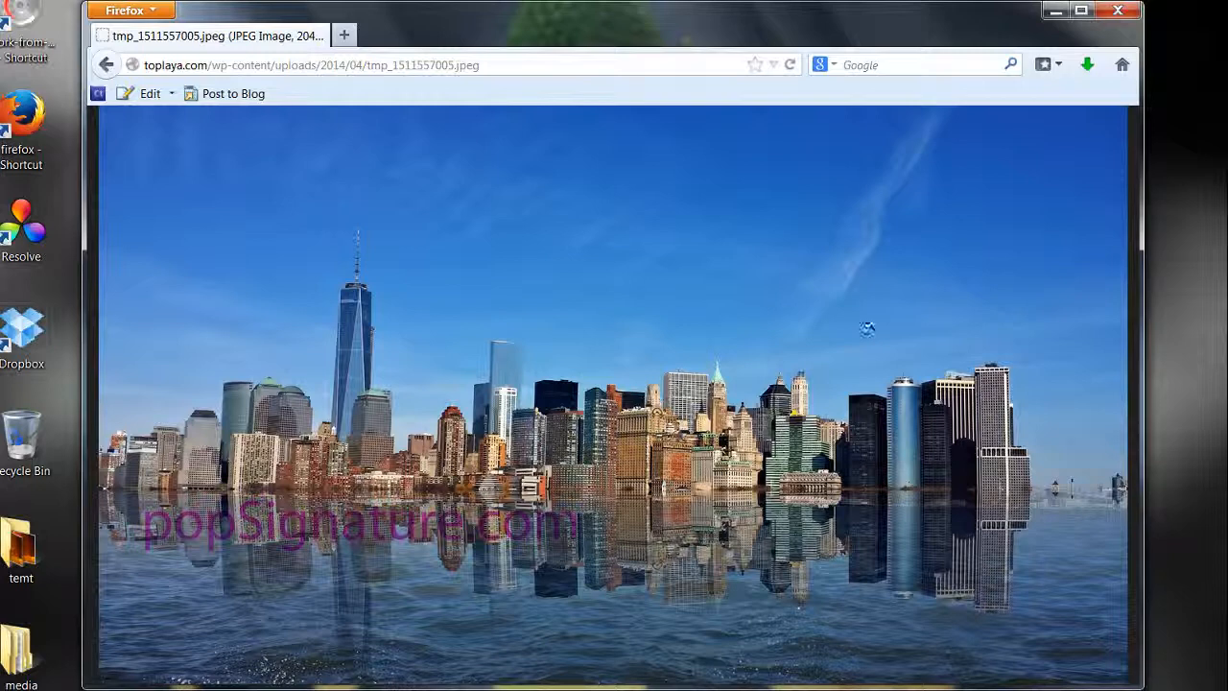
pyautogui.moveTo(603, 228)
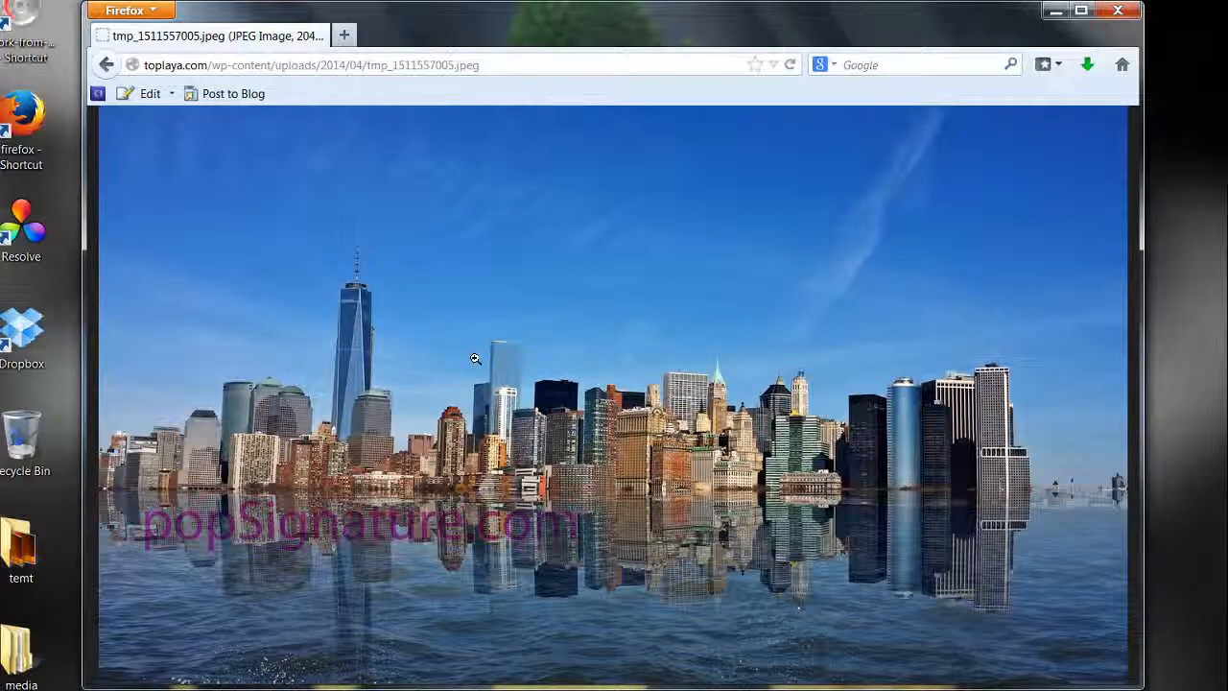
pyautogui.moveTo(482, 352)
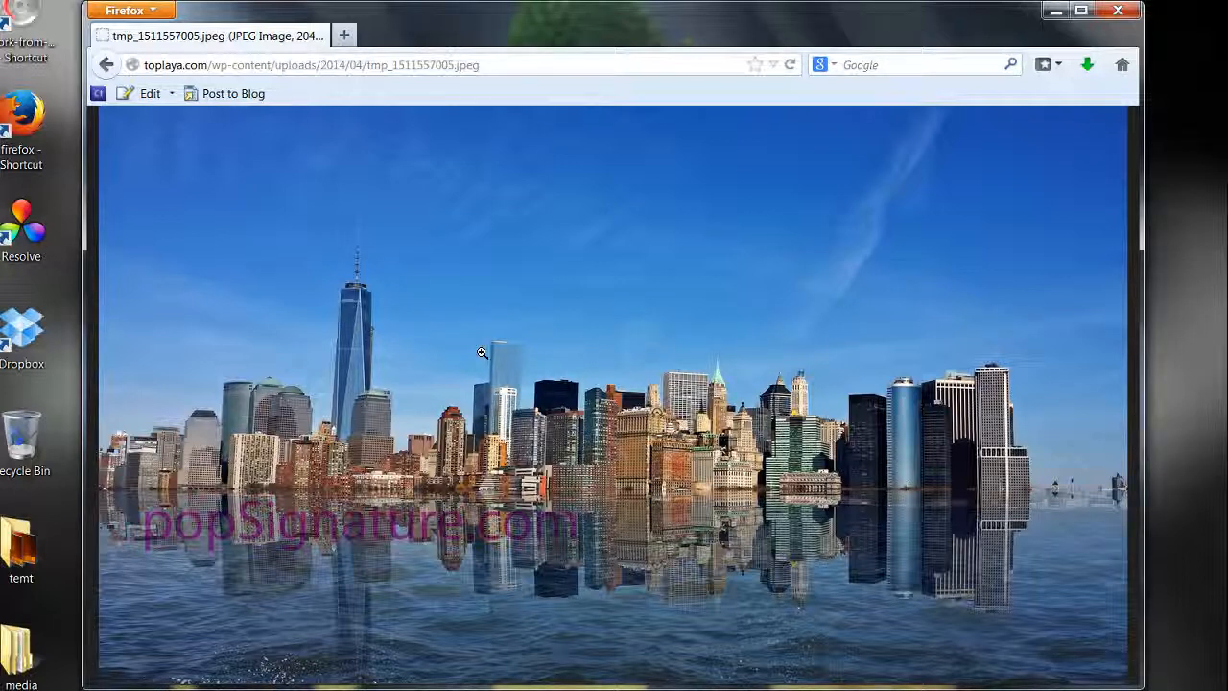
# Choose Save Image As on the skyline image, bringing up the Save Image dialog on Desktop
pyautogui.rightClick(483, 352)
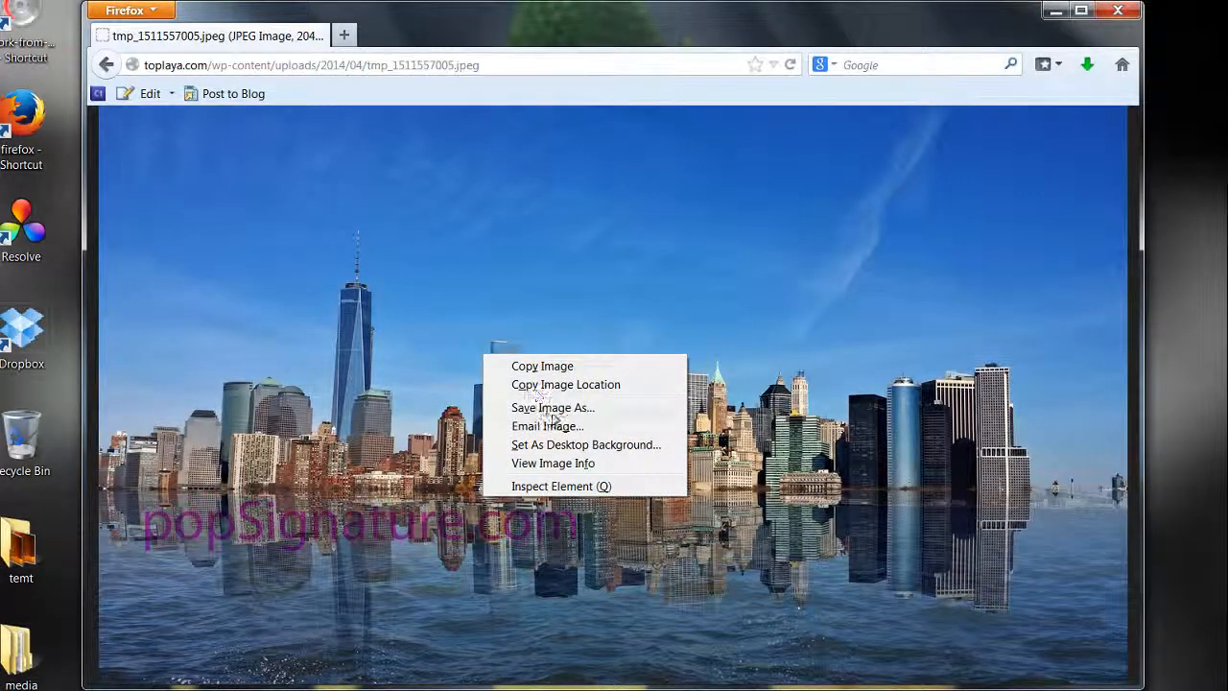
pyautogui.moveTo(547, 426)
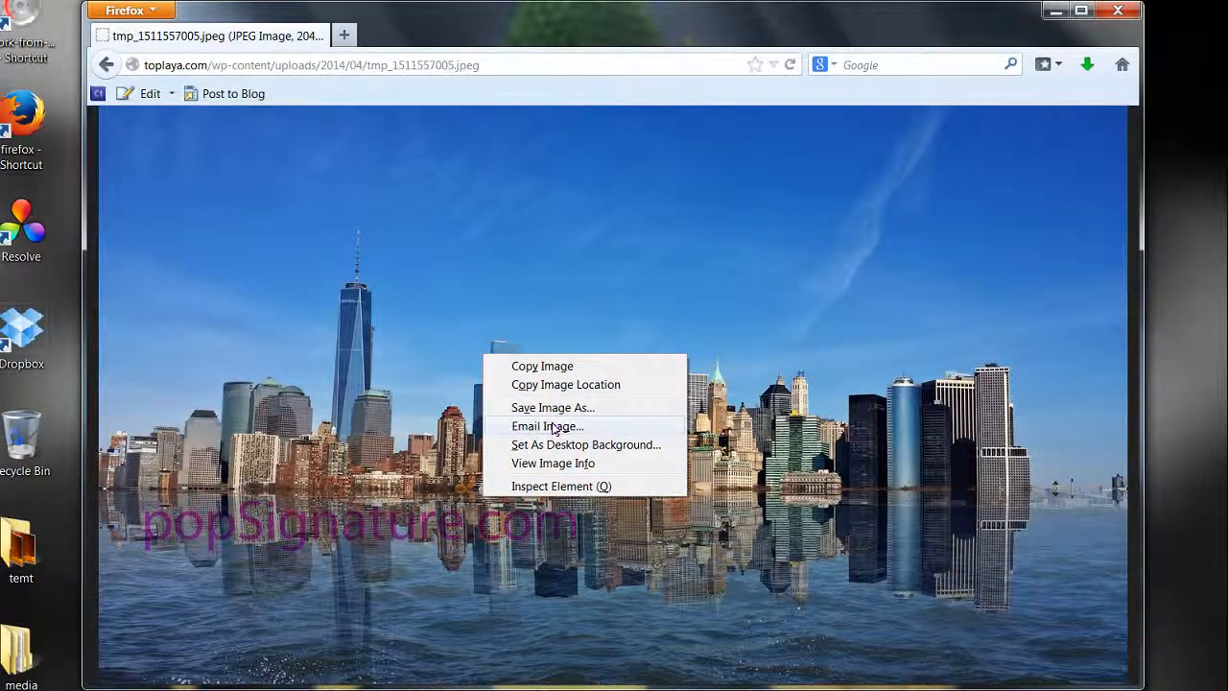
pyautogui.moveTo(568, 412)
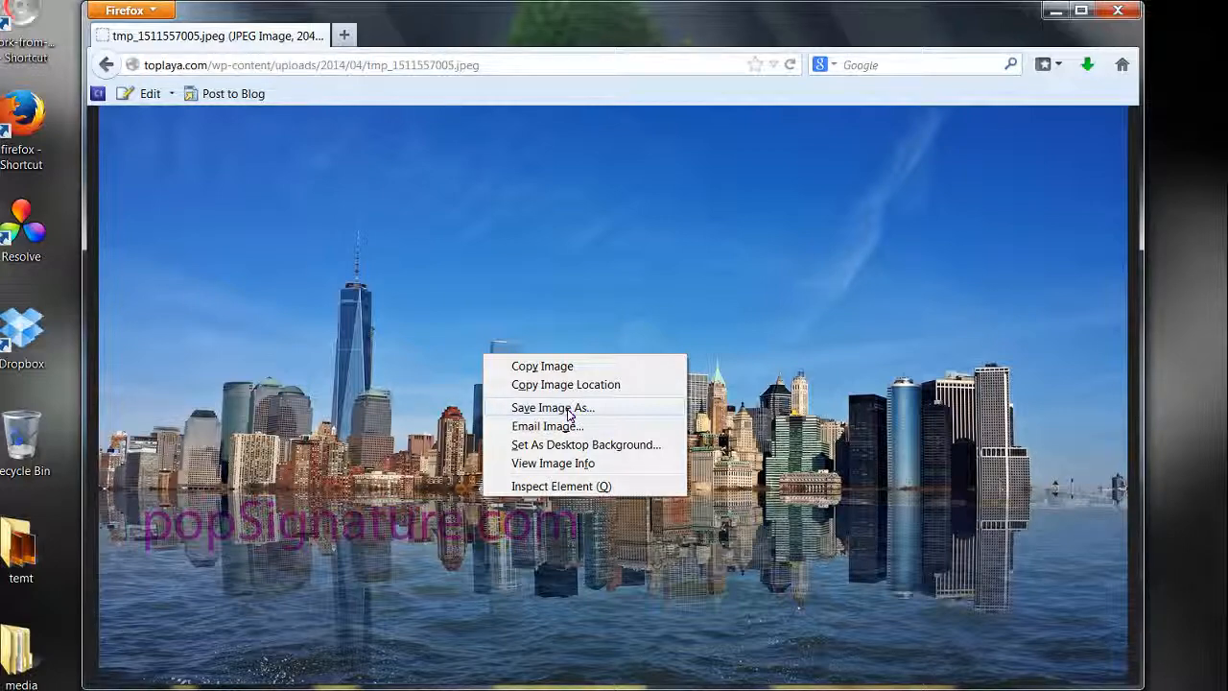
pyautogui.click(552, 407)
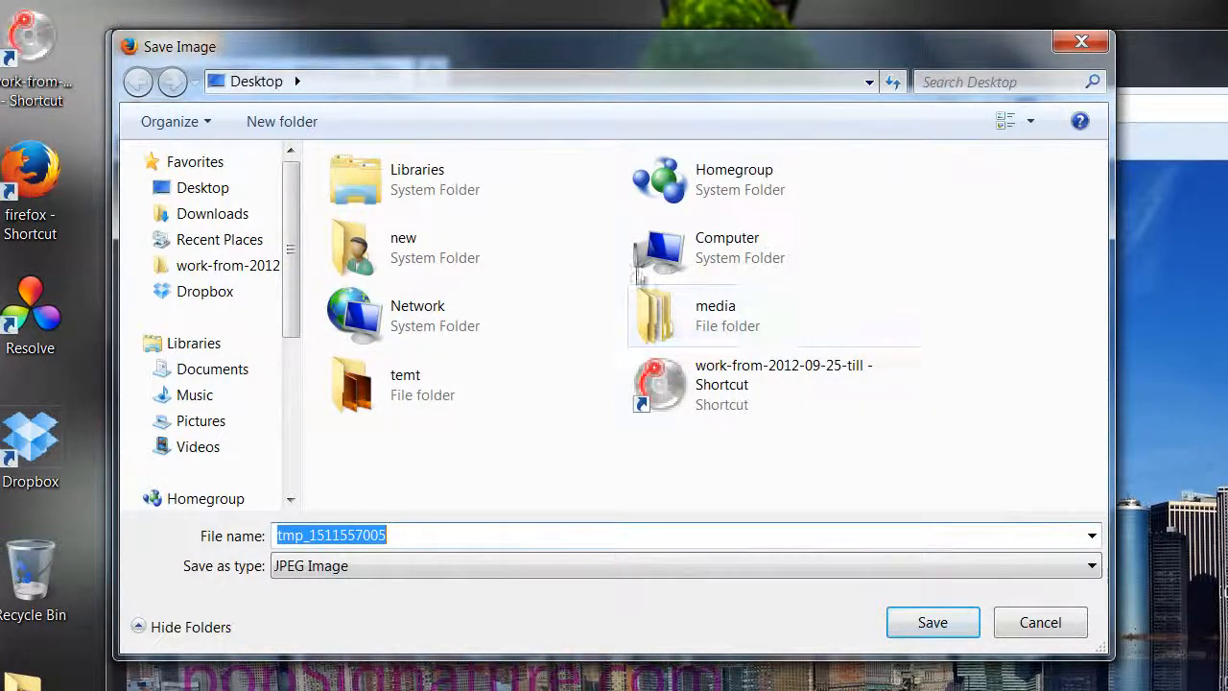
# Navigate the Save Image dialog to Desktop > media > pic as the destination folder
pyautogui.click(255, 81)
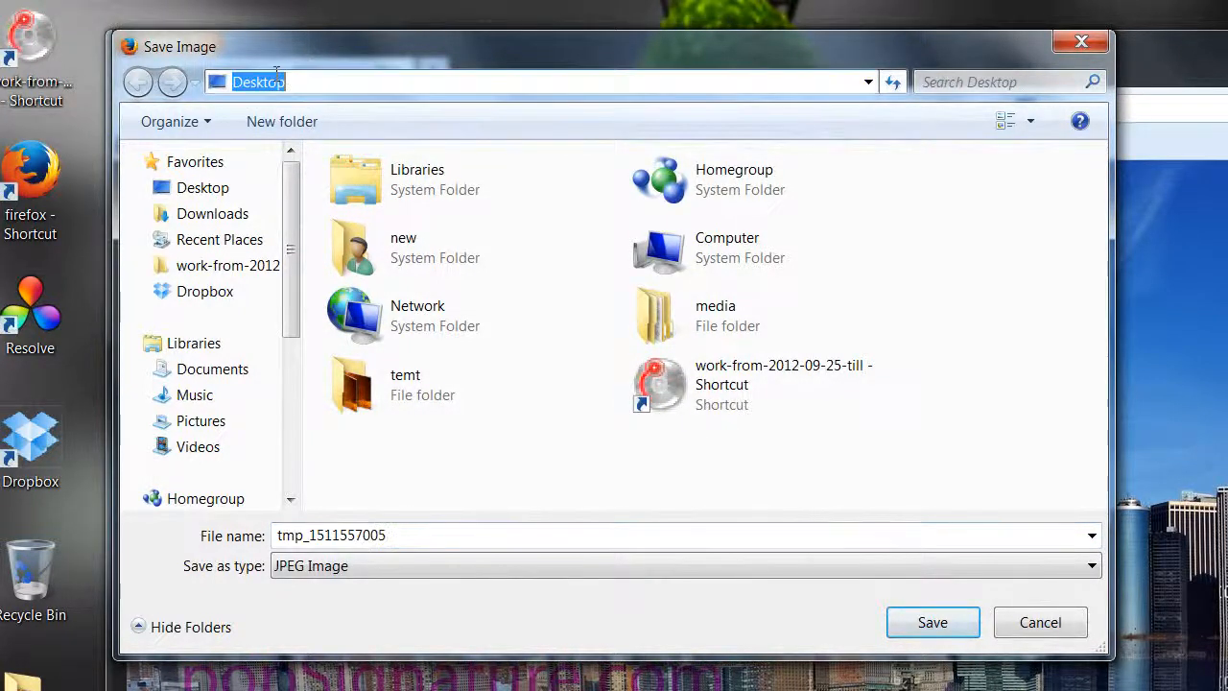
pyautogui.click(715, 315)
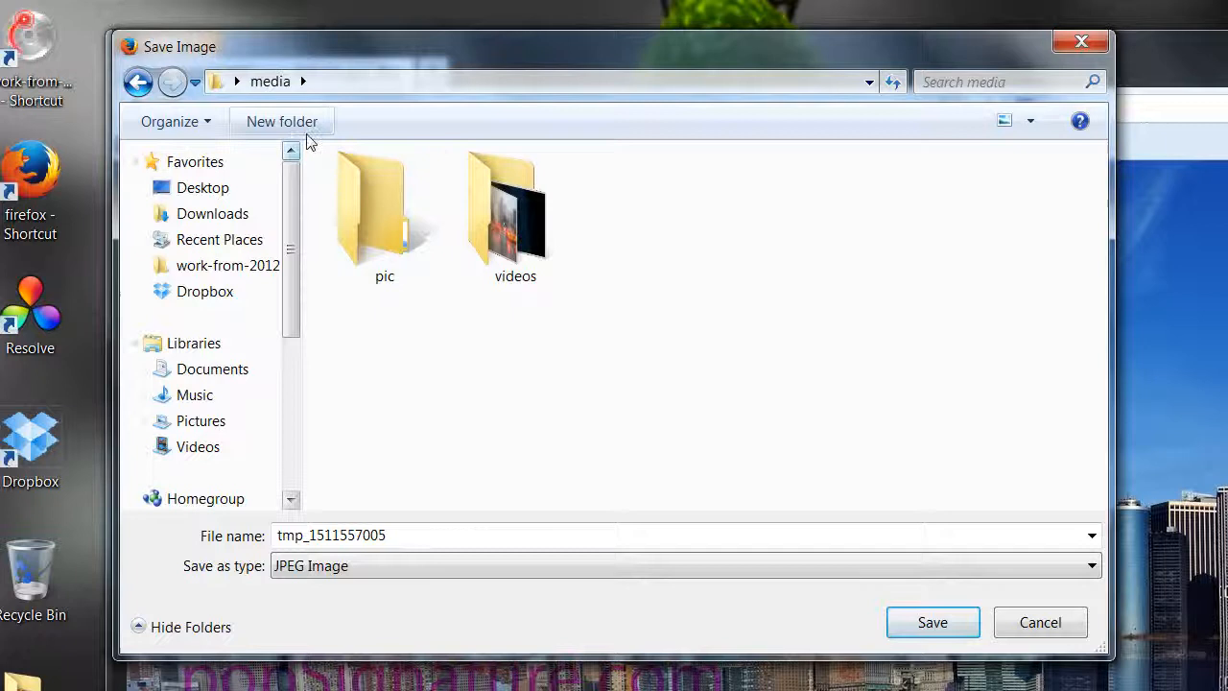
pyautogui.moveTo(282, 121)
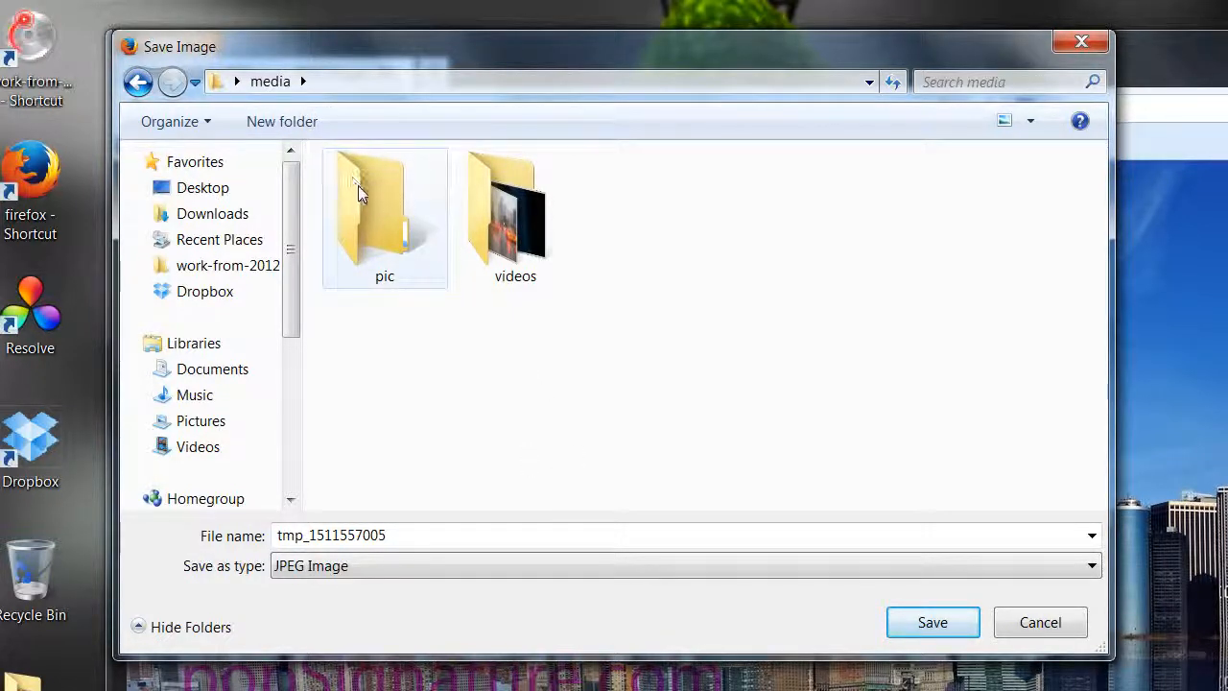
pyautogui.click(384, 201)
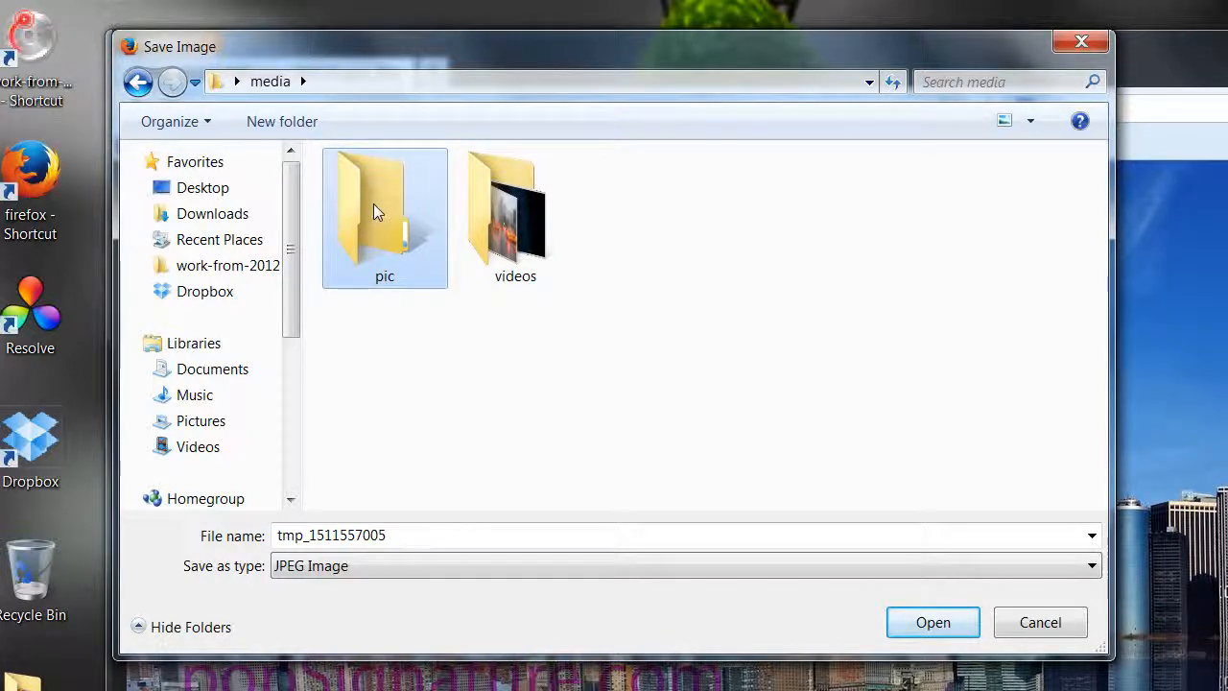
pyautogui.doubleClick(384, 206)
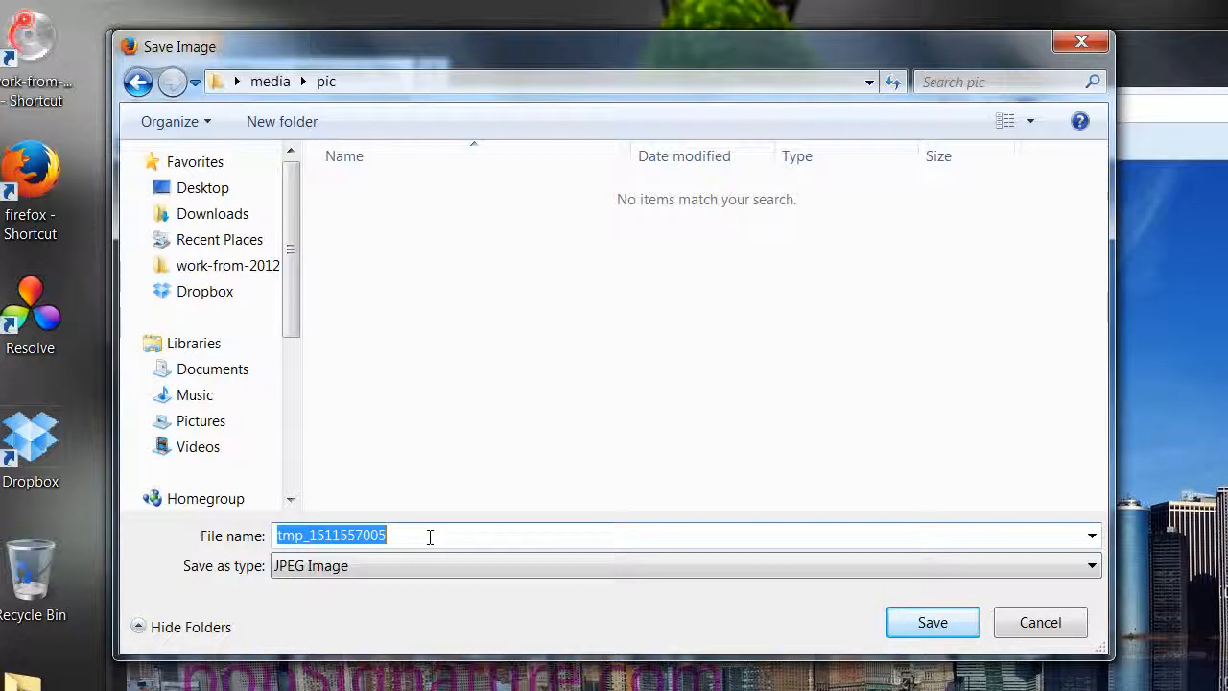
# Name the file r-nyc, correcting a mistyped letter, and save it into the pic folder
pyautogui.write('re')
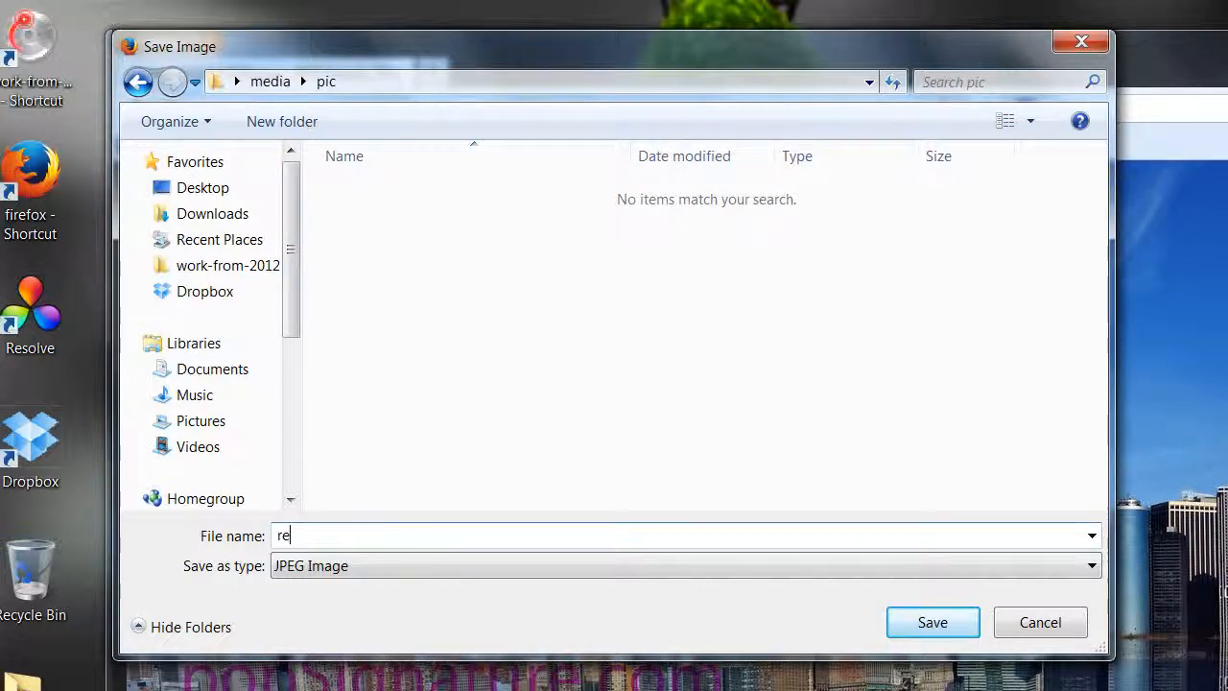
pyautogui.press('Backspace')
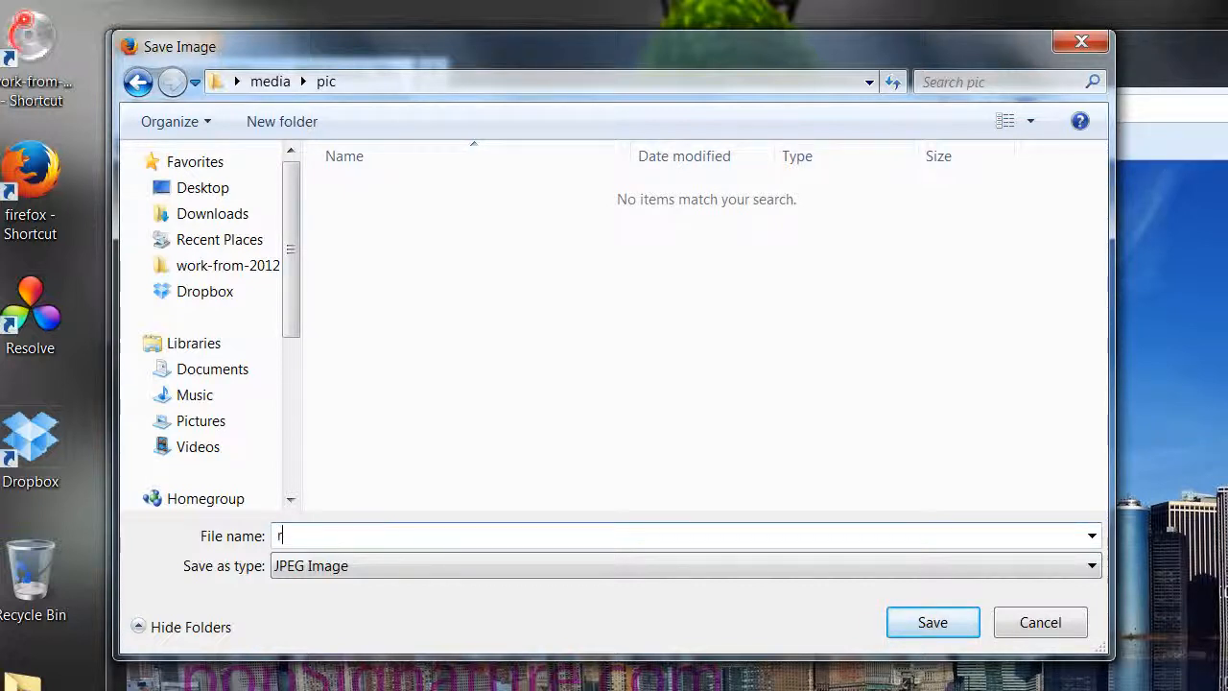
pyautogui.write('-nyc')
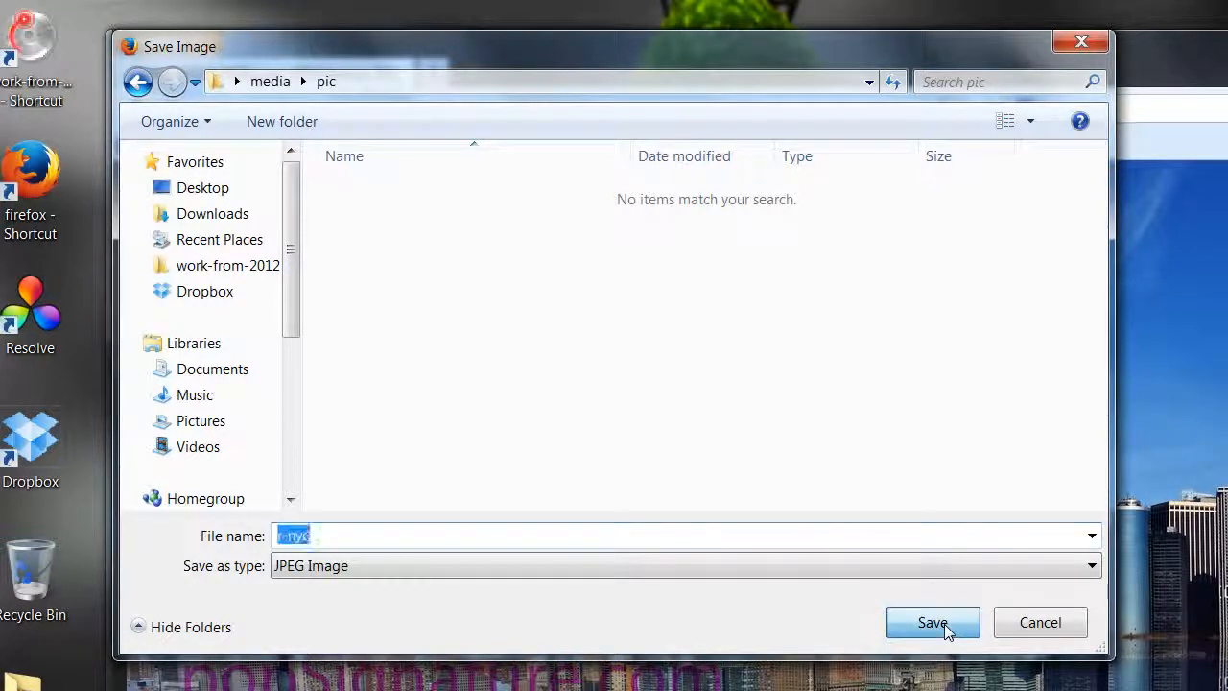
pyautogui.click(932, 622)
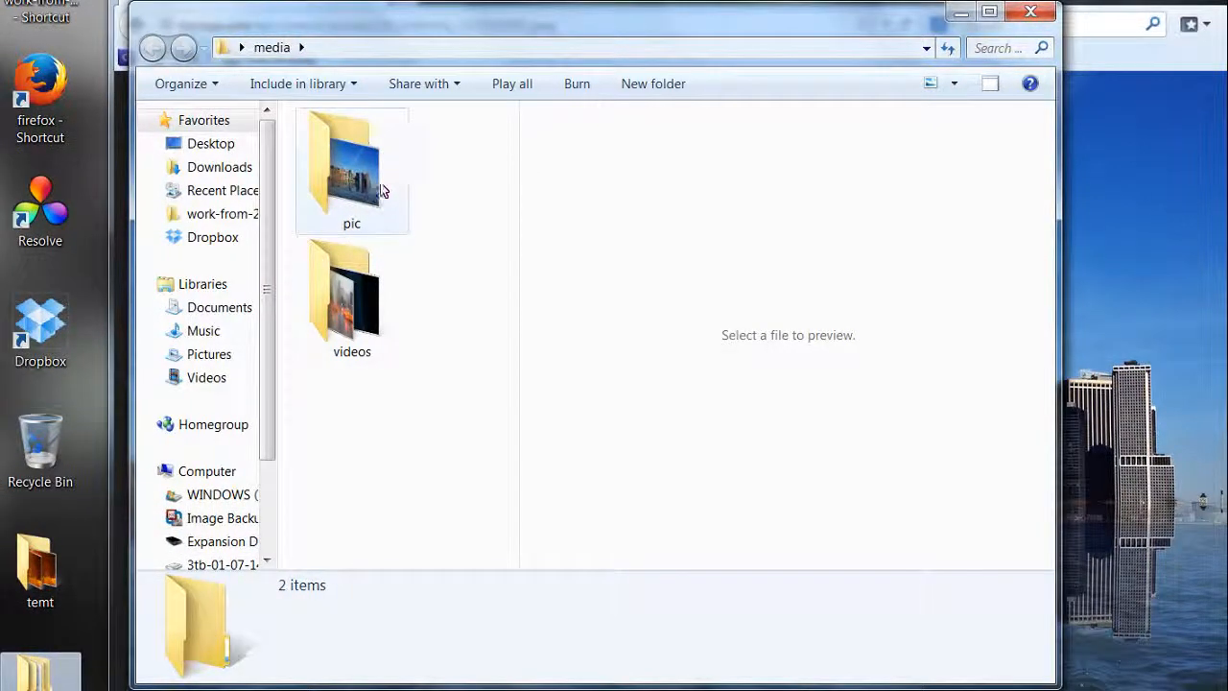
# Check in Windows Explorer that pic holds the r-nyc 2048 x 1152 JPEG, then close the window
pyautogui.doubleClick(351, 168)
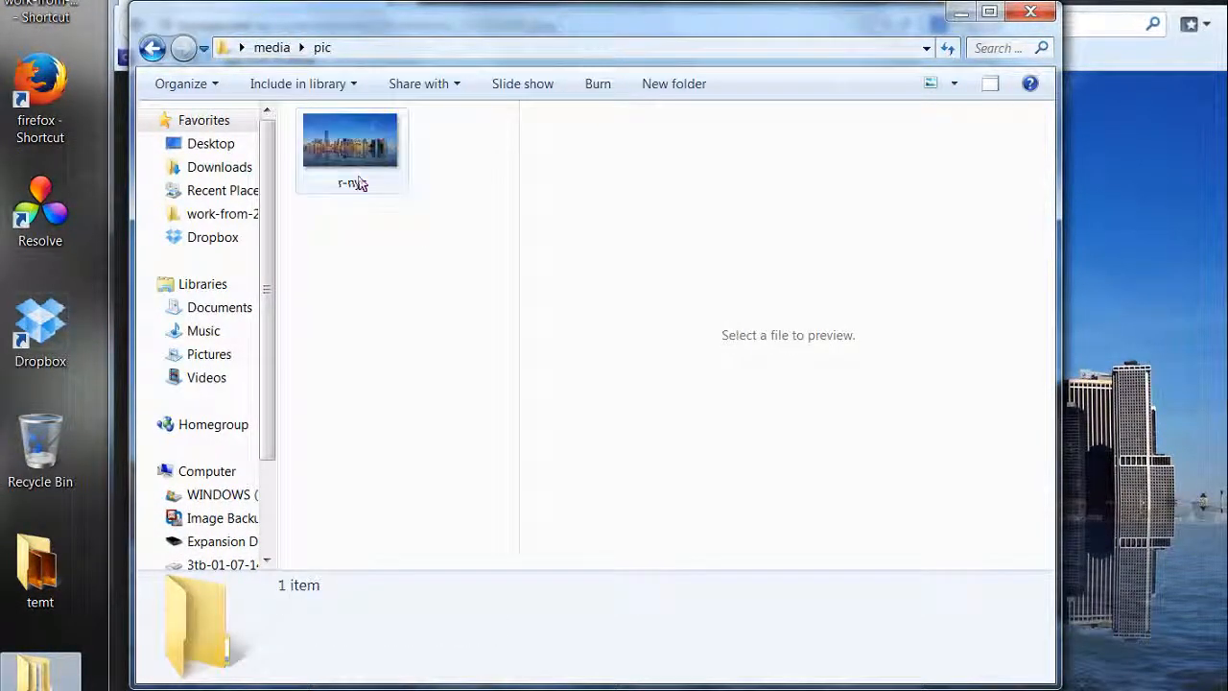
pyautogui.click(351, 144)
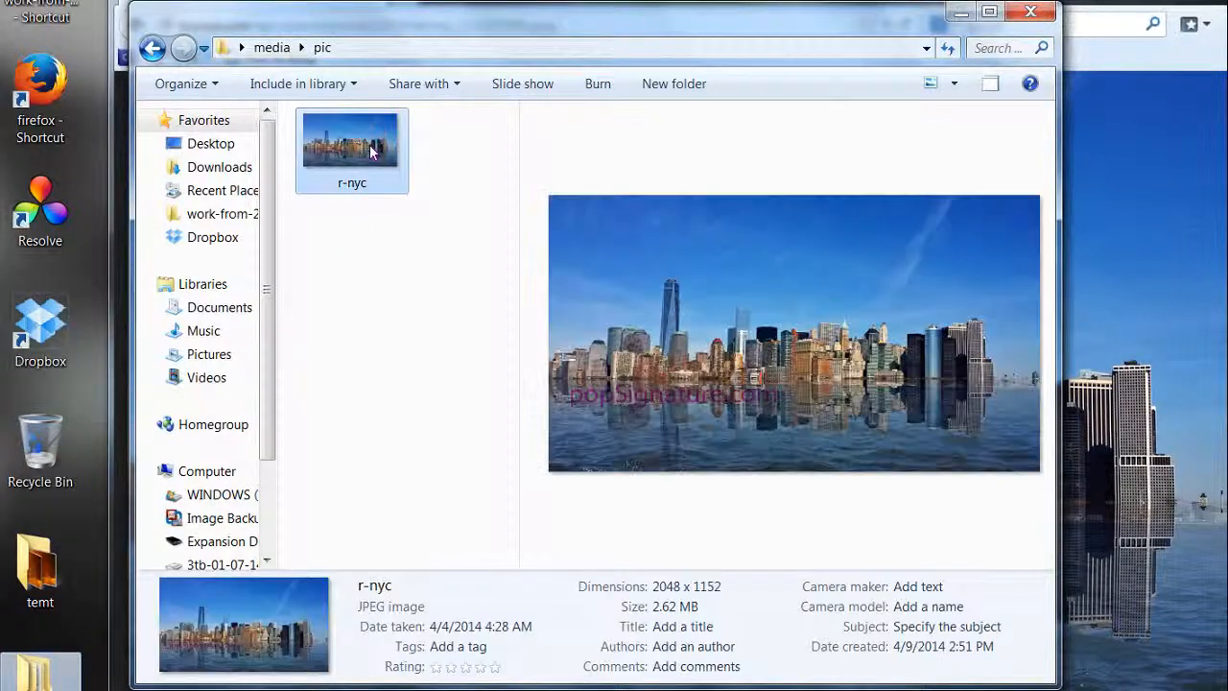
pyautogui.click(353, 144)
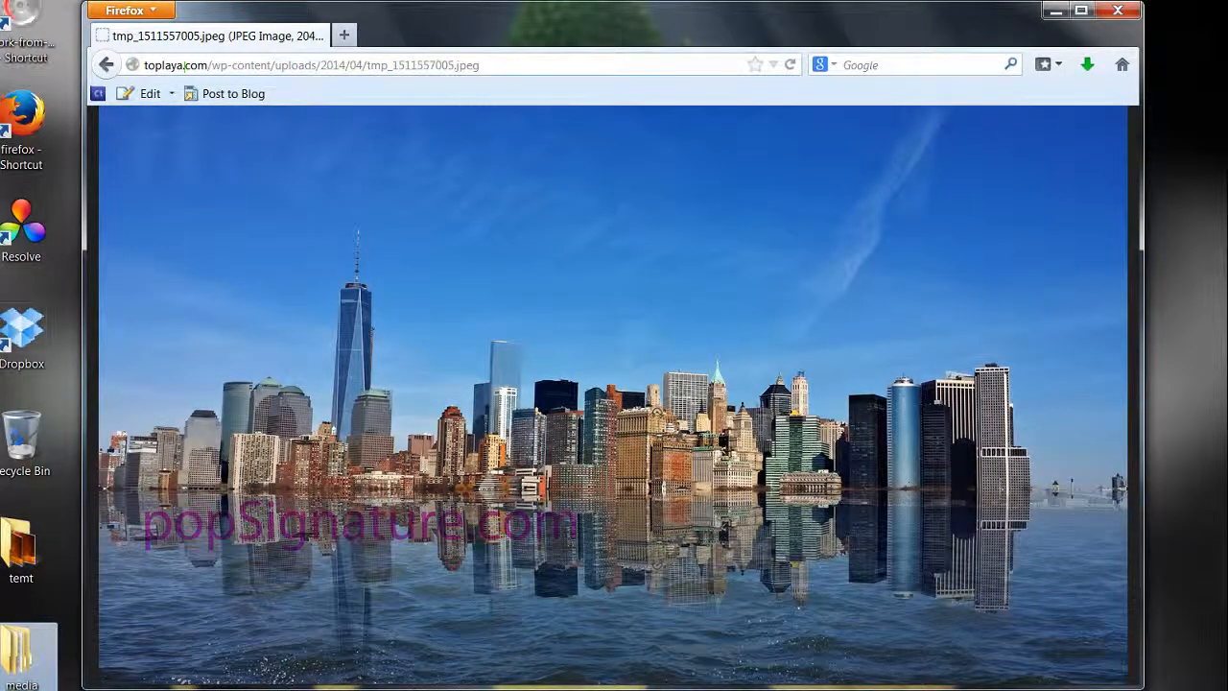
# Go back to the Reflections on the water post and scroll down to Alex's comment
pyautogui.click(346, 64)
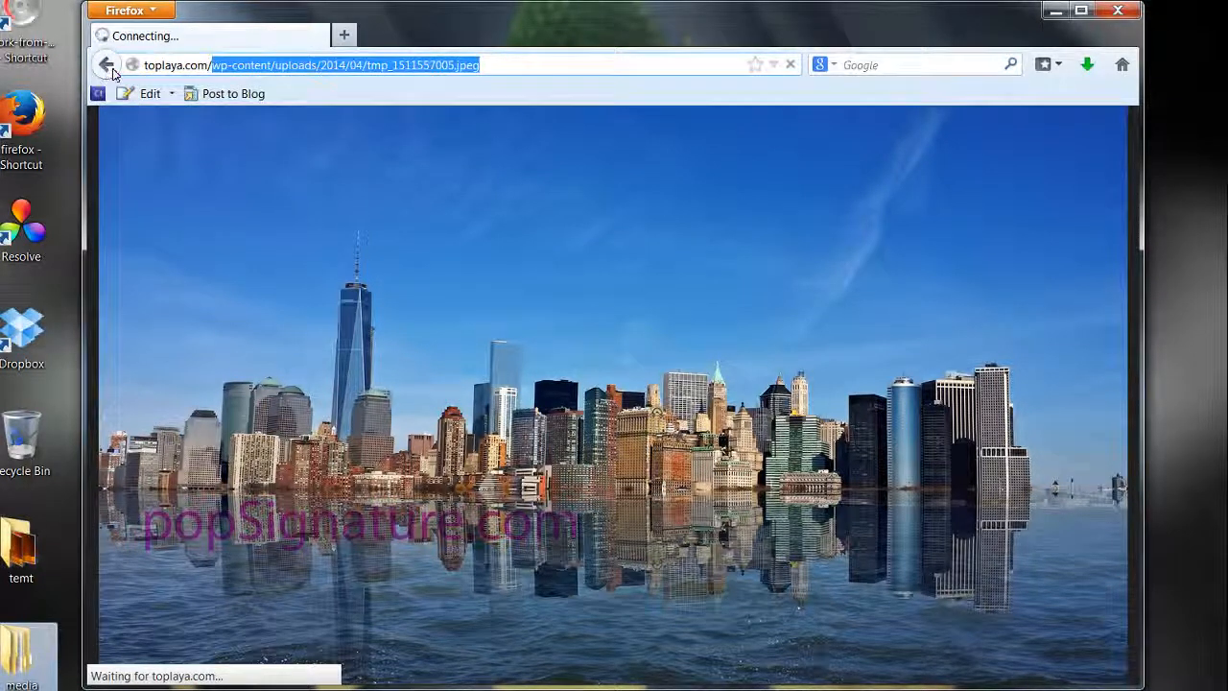
pyautogui.moveTo(108, 64)
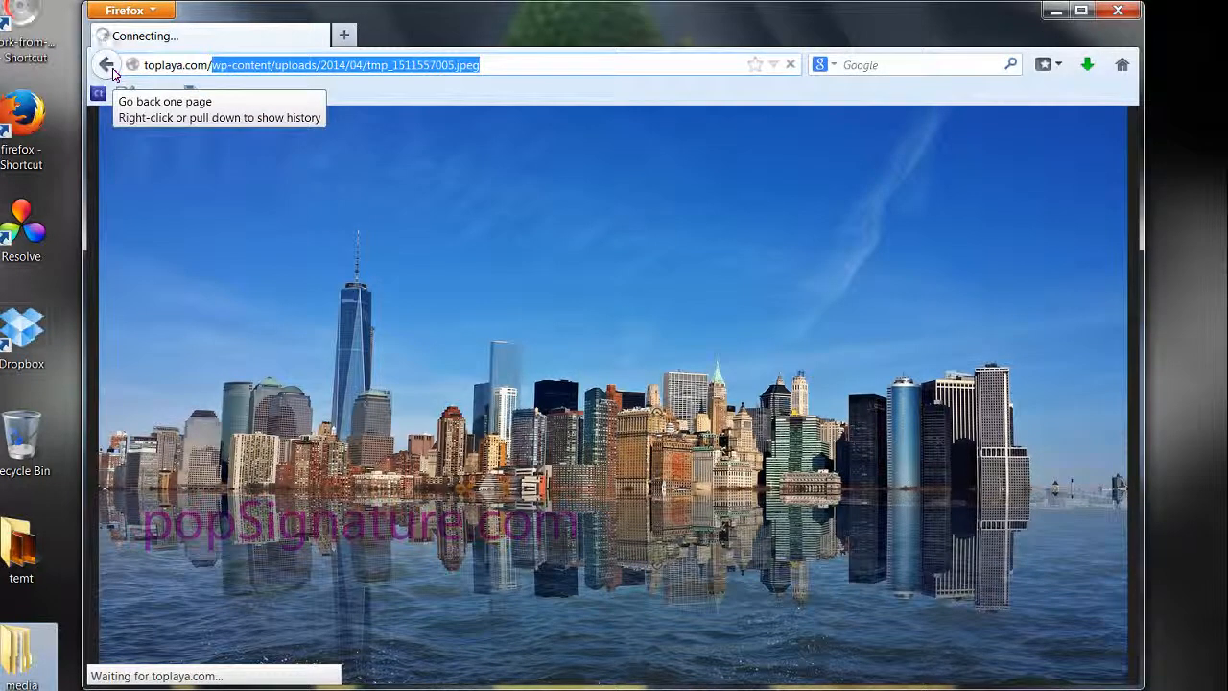
pyautogui.click(107, 64)
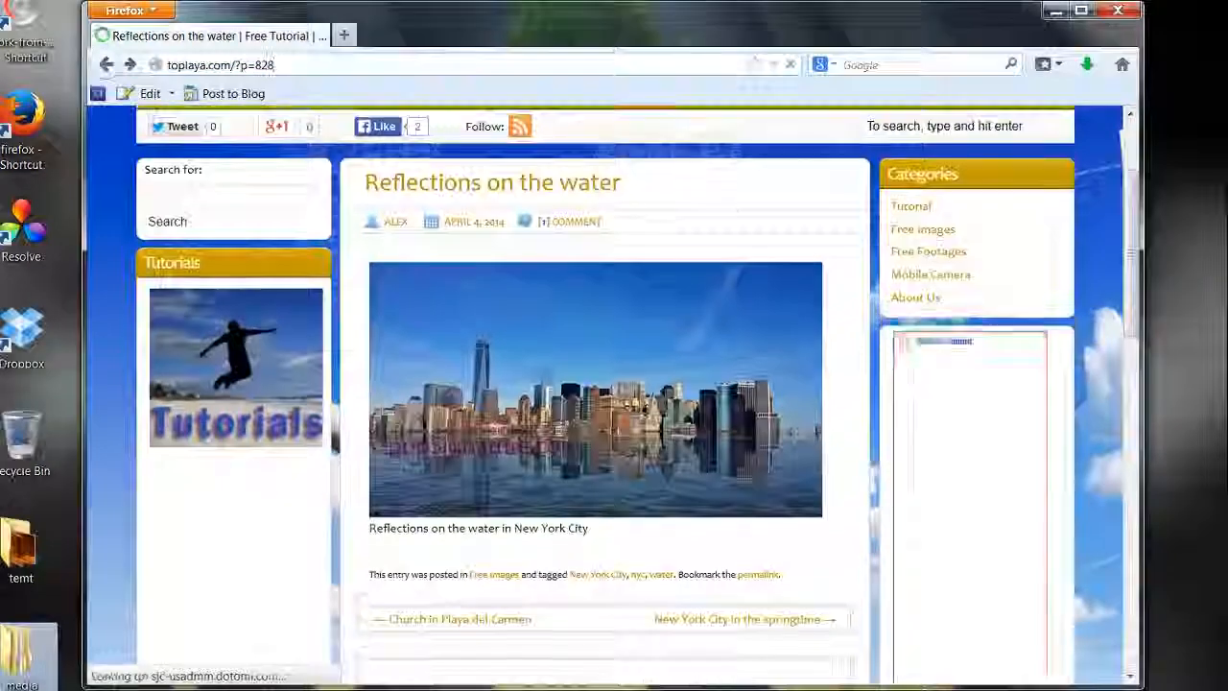
pyautogui.scroll(-3)
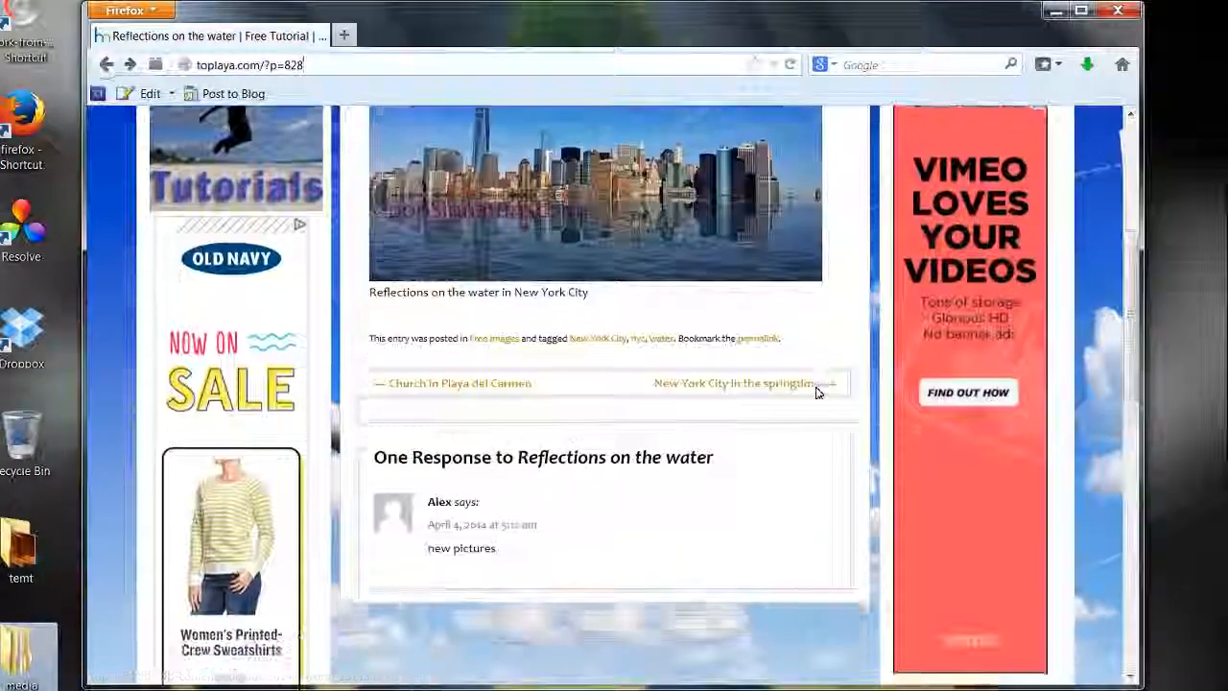
pyautogui.scroll(-3)
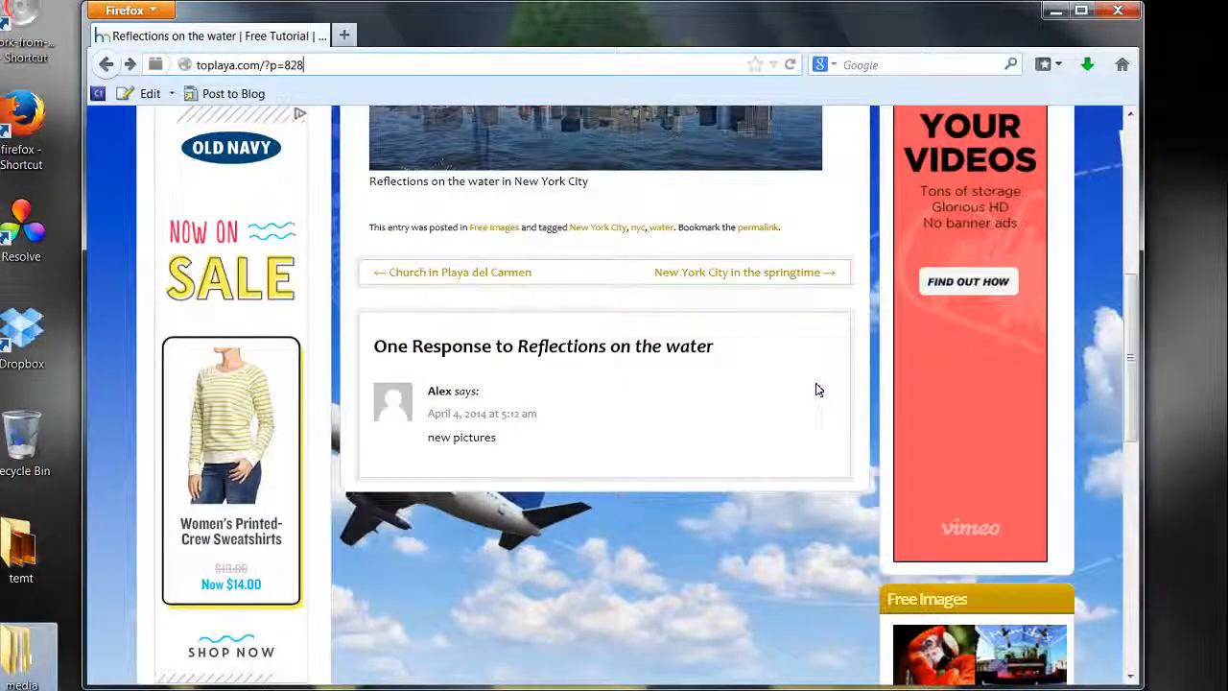